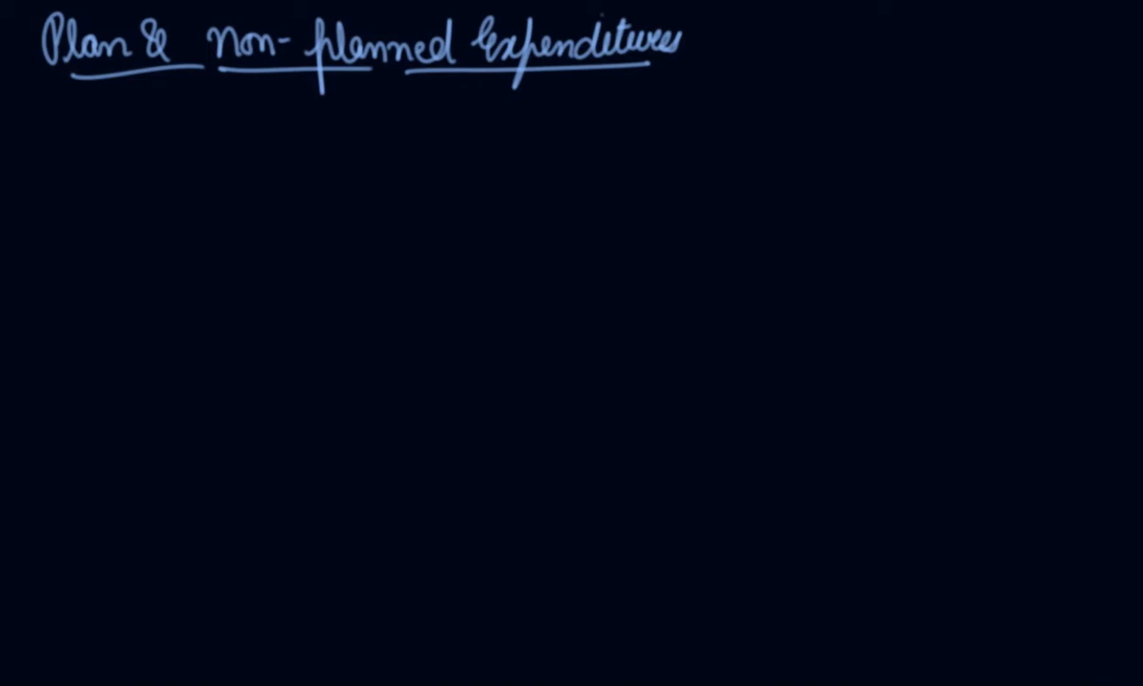
pyautogui.moveTo(75, 179)
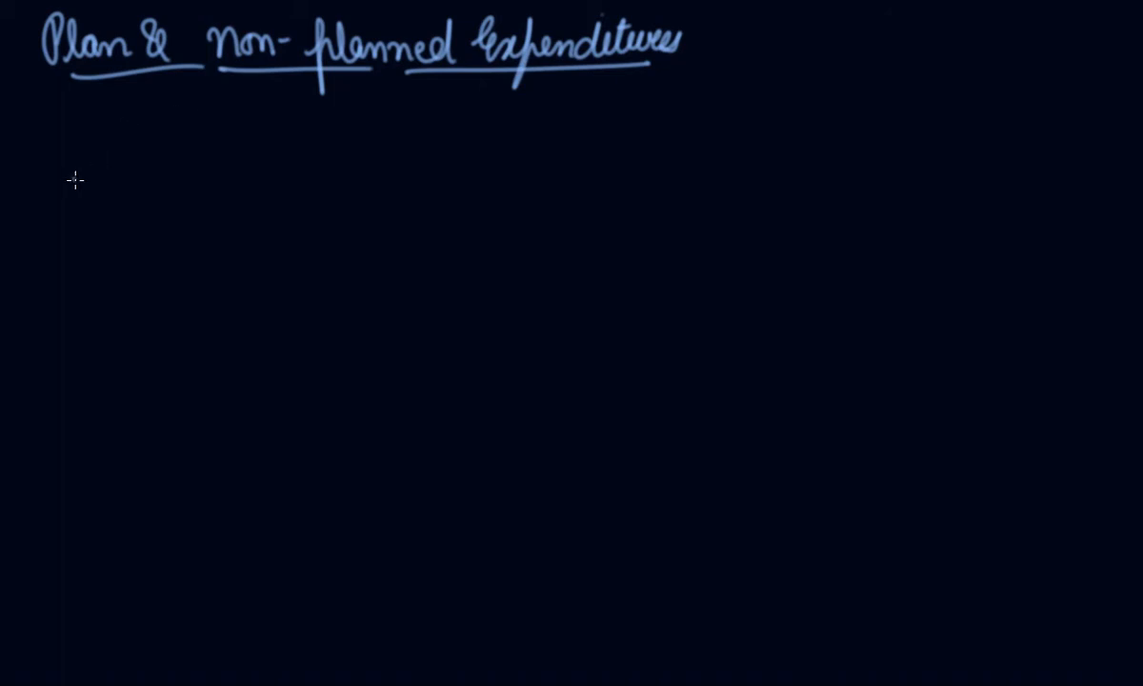
pyautogui.moveTo(50, 167)
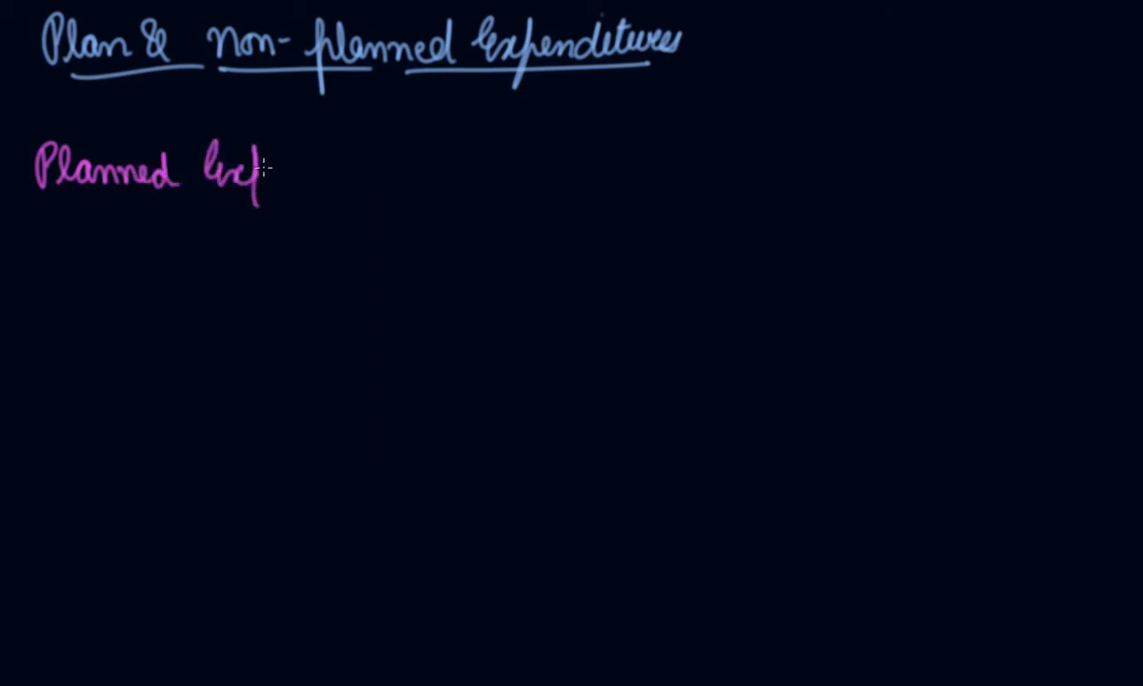
pyautogui.write('xpenditures :-')
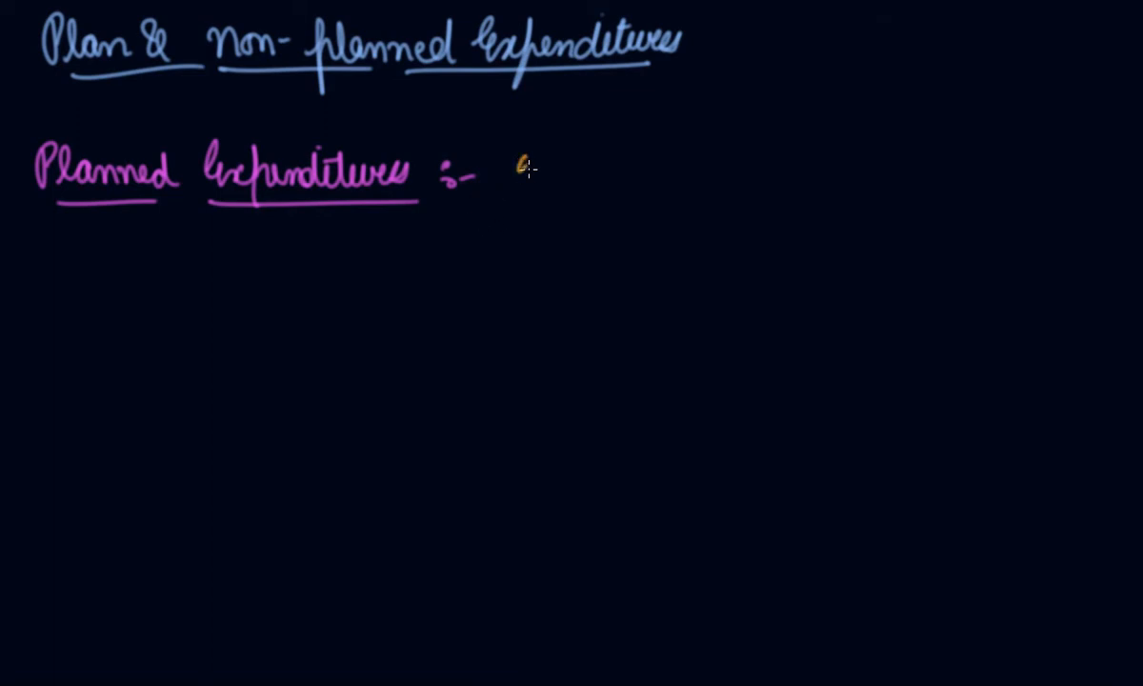
pyautogui.write('It refers to expenditure which is')
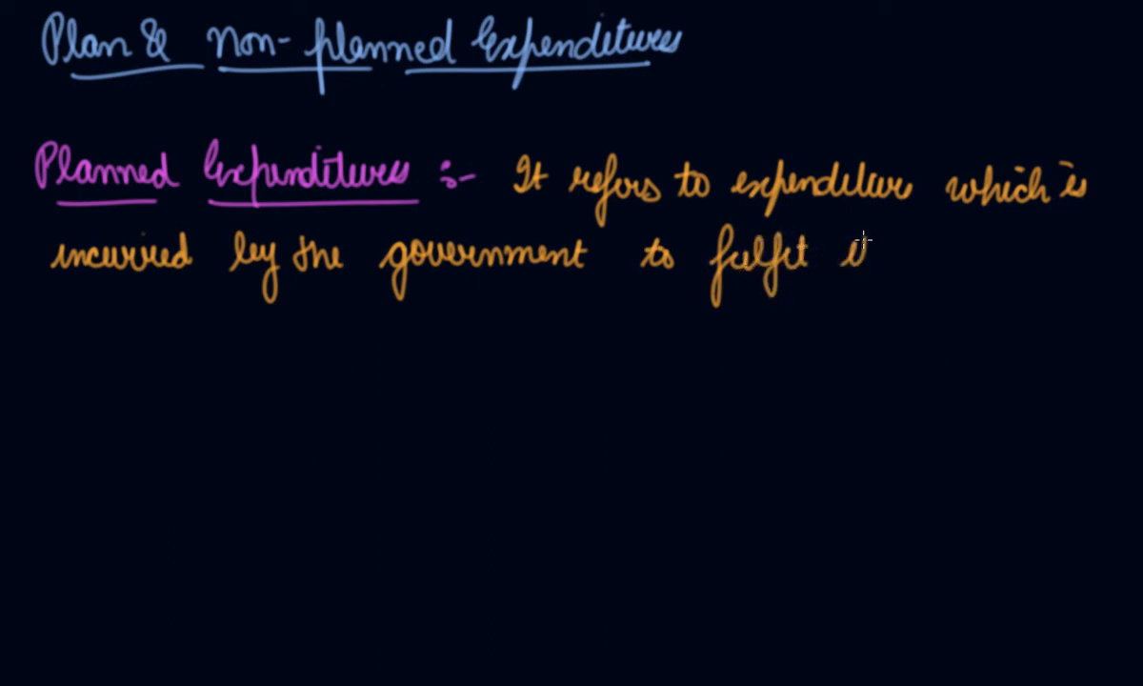
pyautogui.write('its fle')
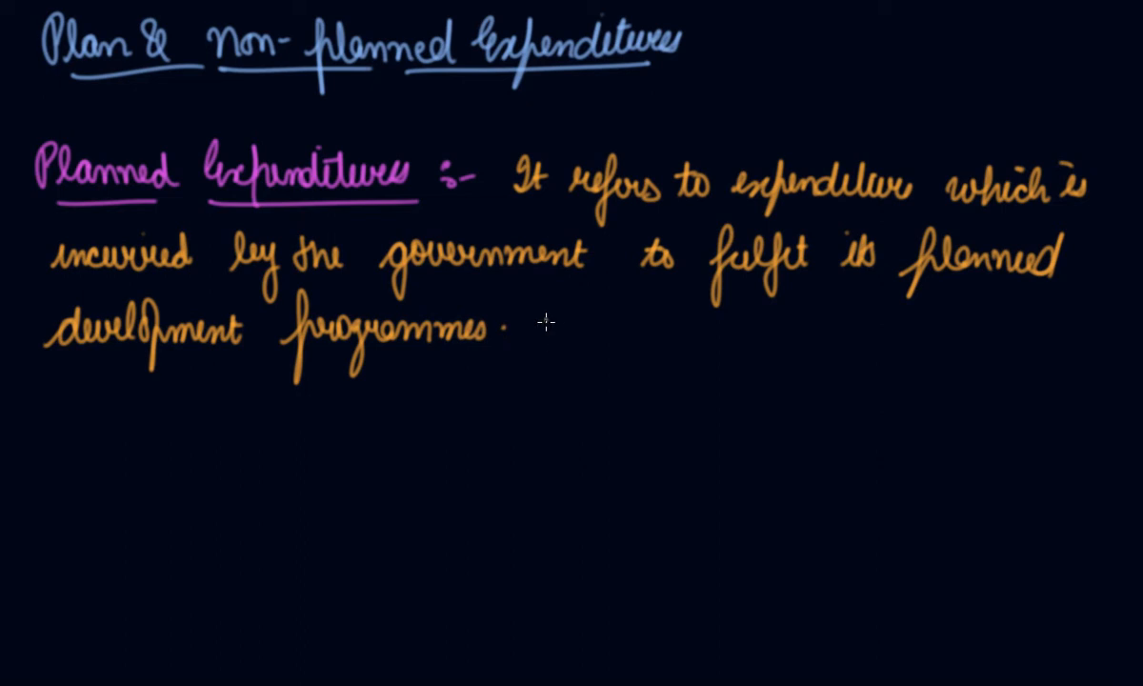
pyautogui.moveTo(591, 336)
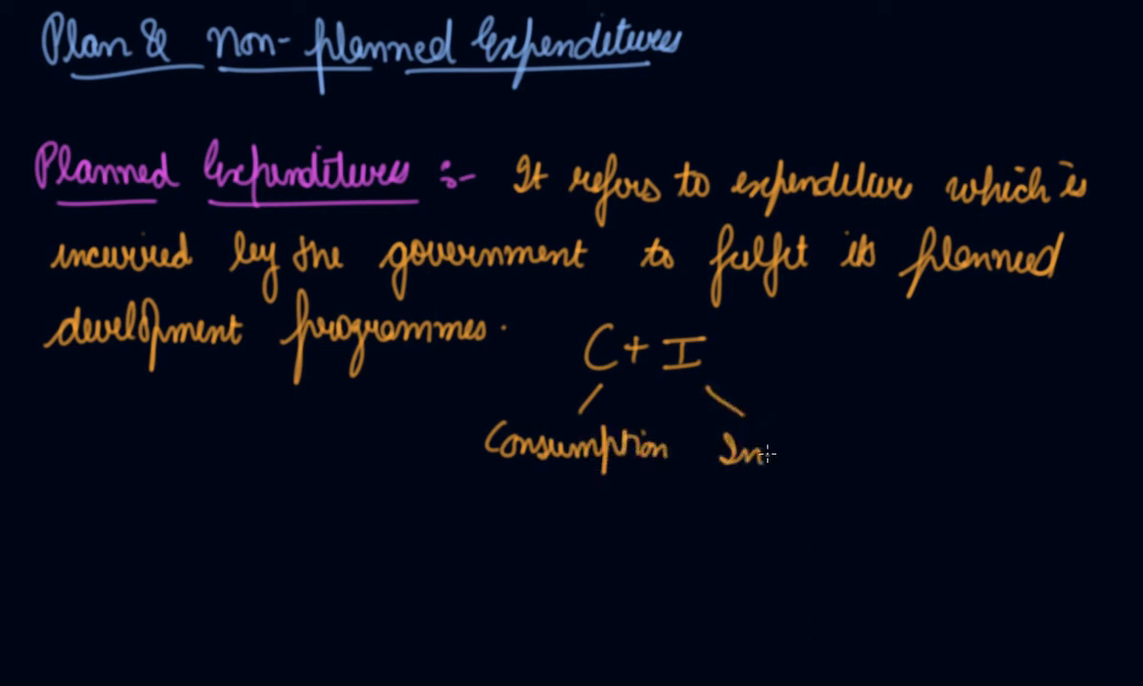
pyautogui.moveTo(876, 466)
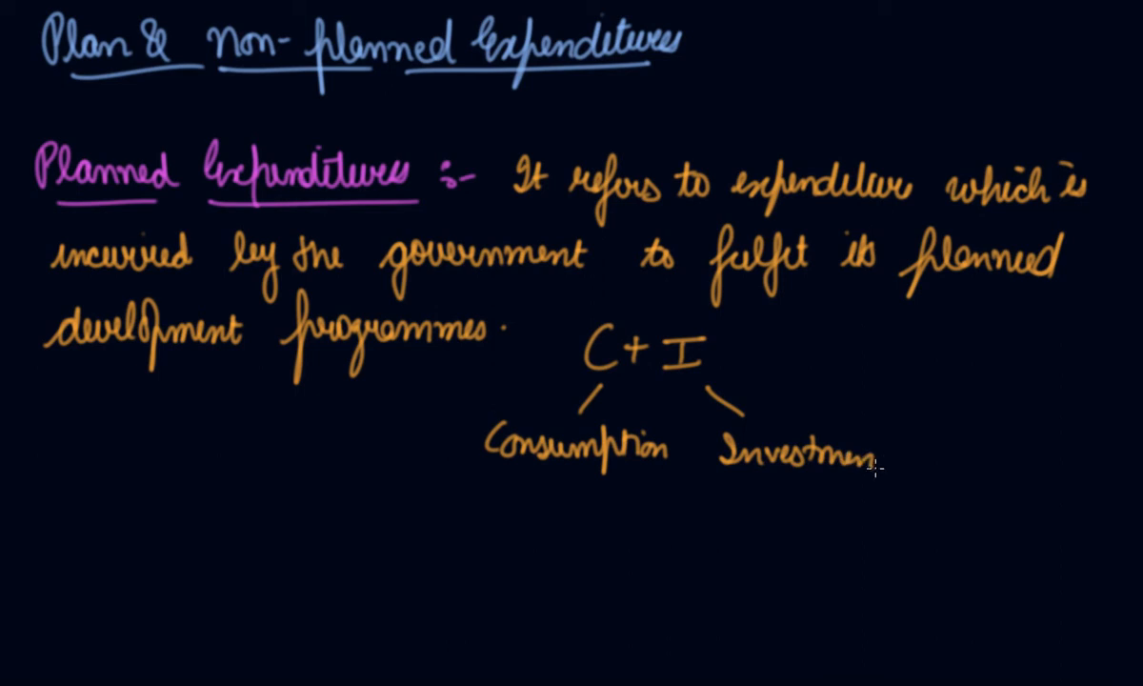
pyautogui.moveTo(129, 568)
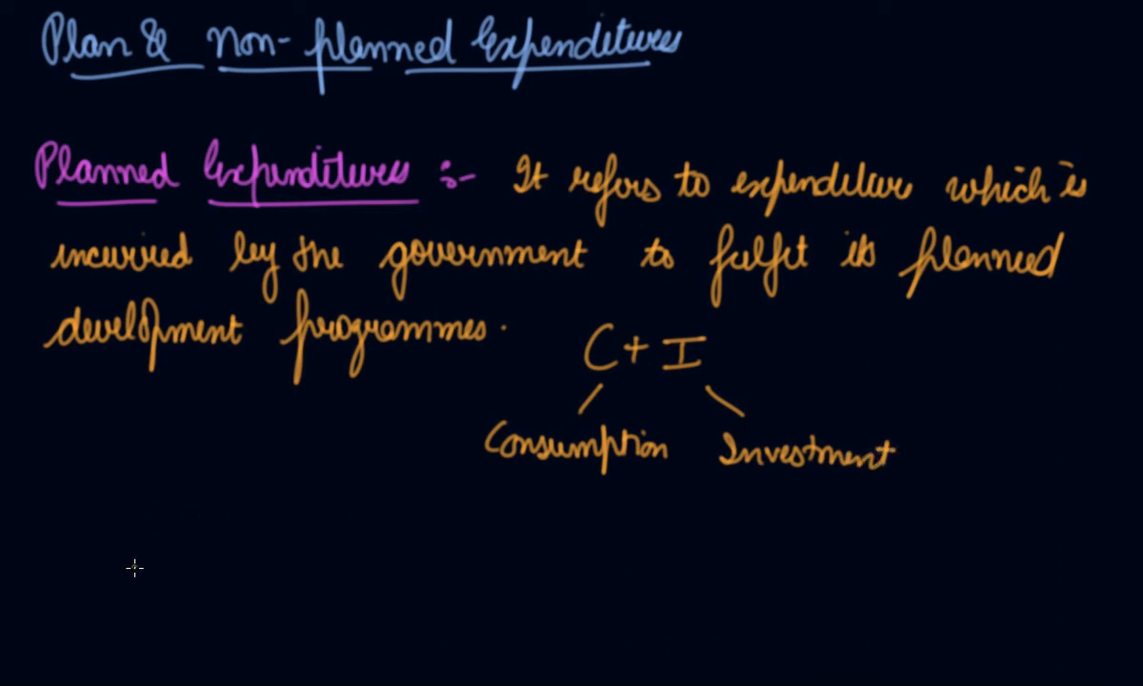
pyautogui.moveTo(128, 561)
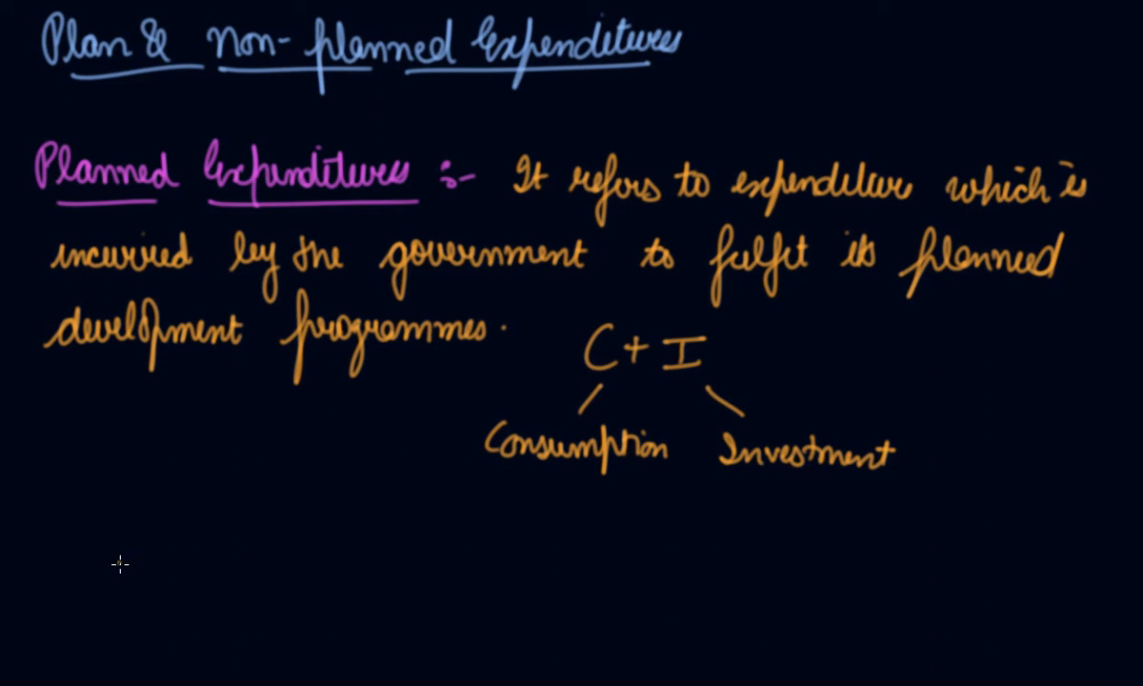
pyautogui.moveTo(110, 560)
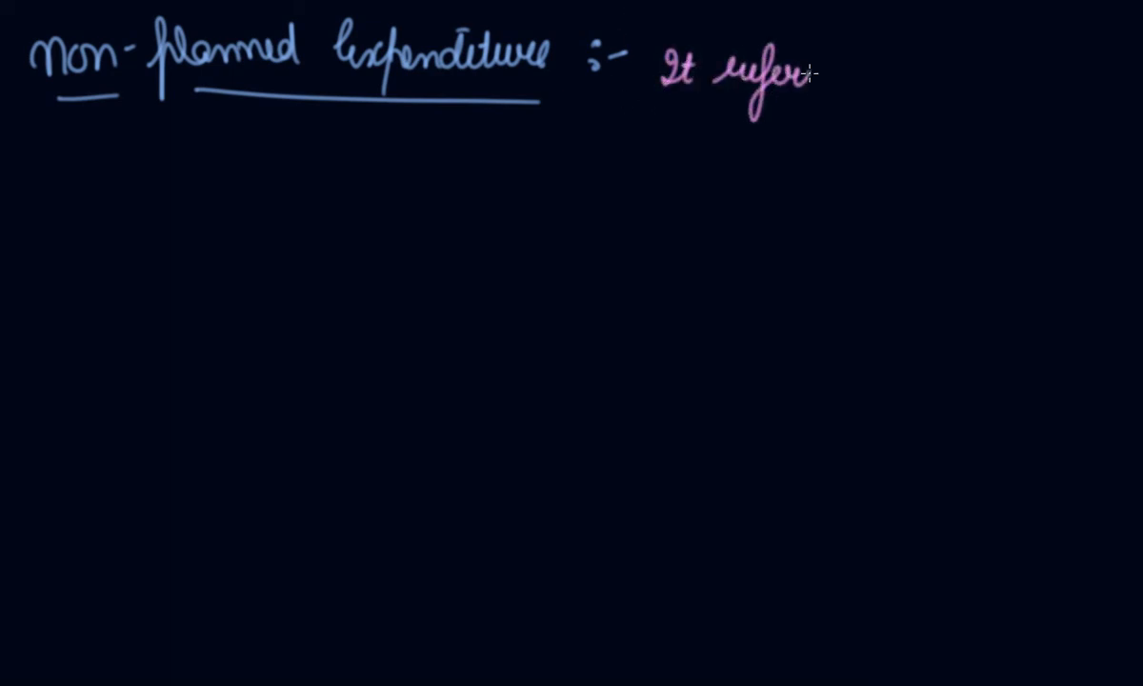
pyautogui.write('to')
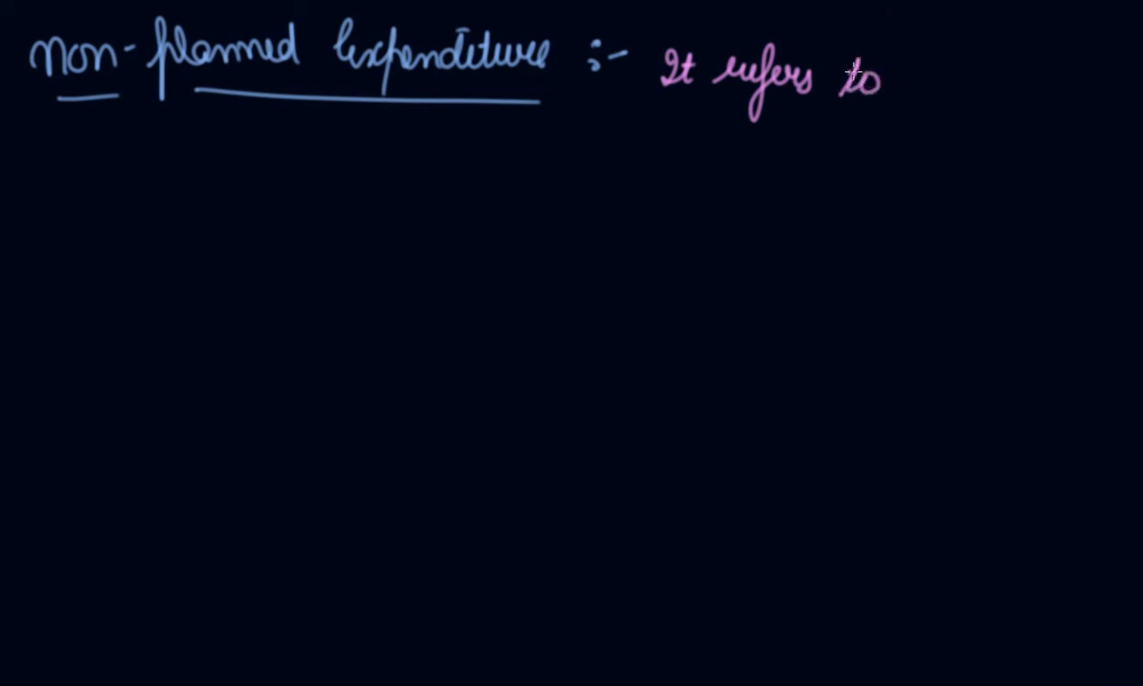
pyautogui.write('all such')
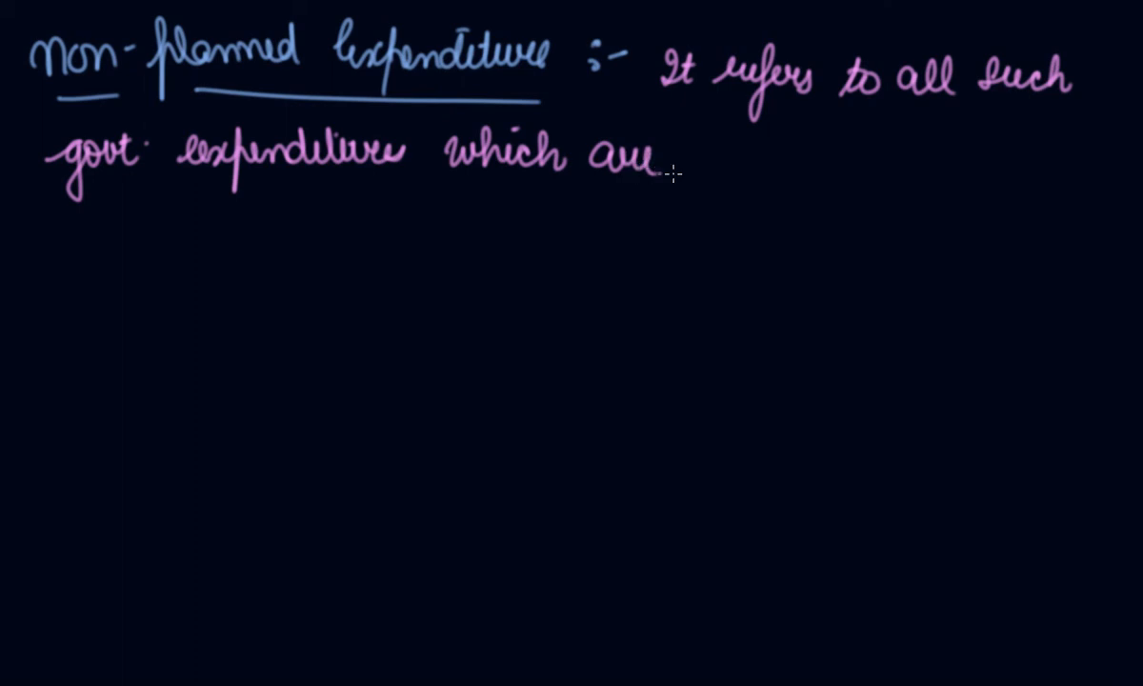
pyautogui.write('beyond the scope of')
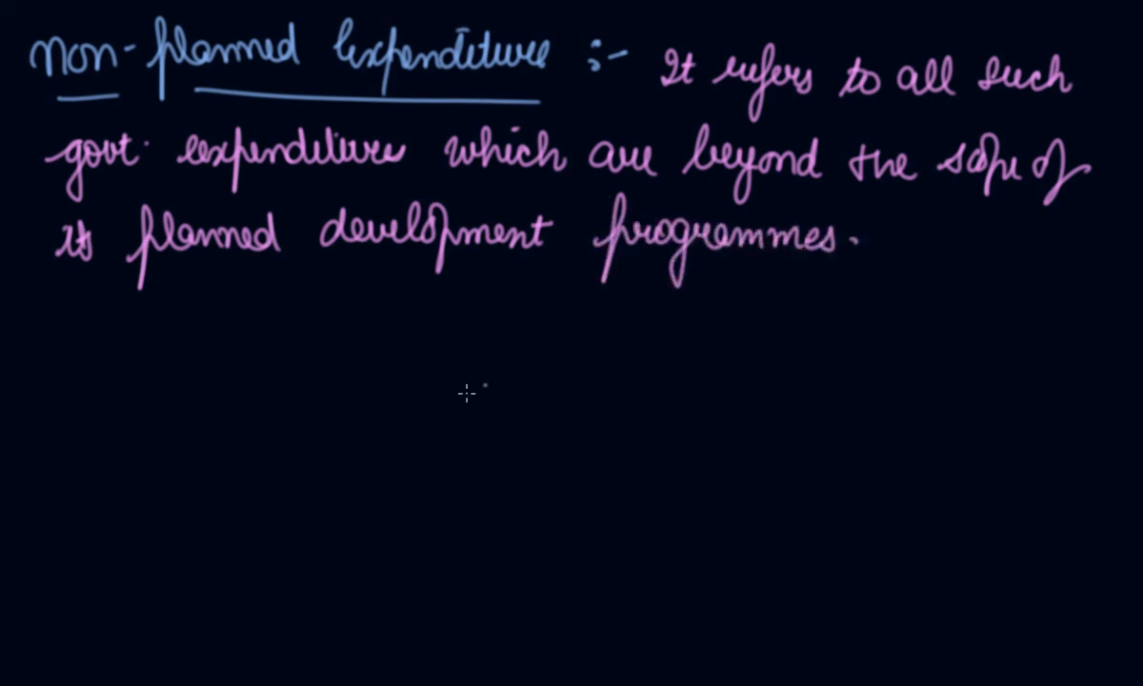
pyautogui.moveTo(267, 415)
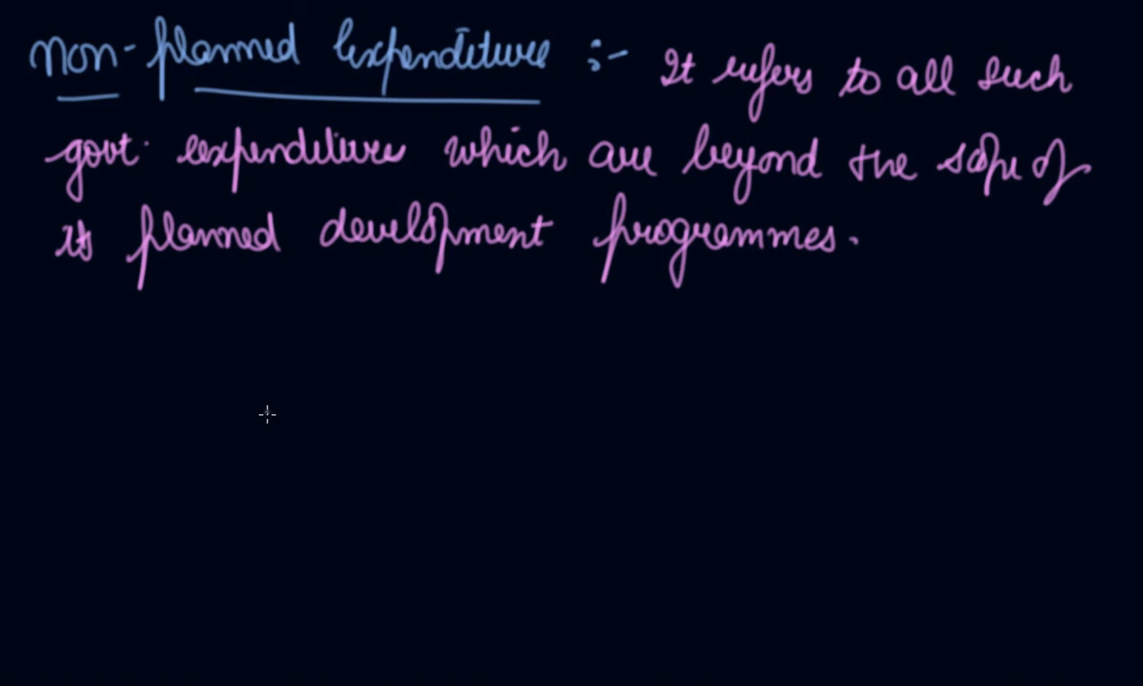
pyautogui.moveTo(276, 404)
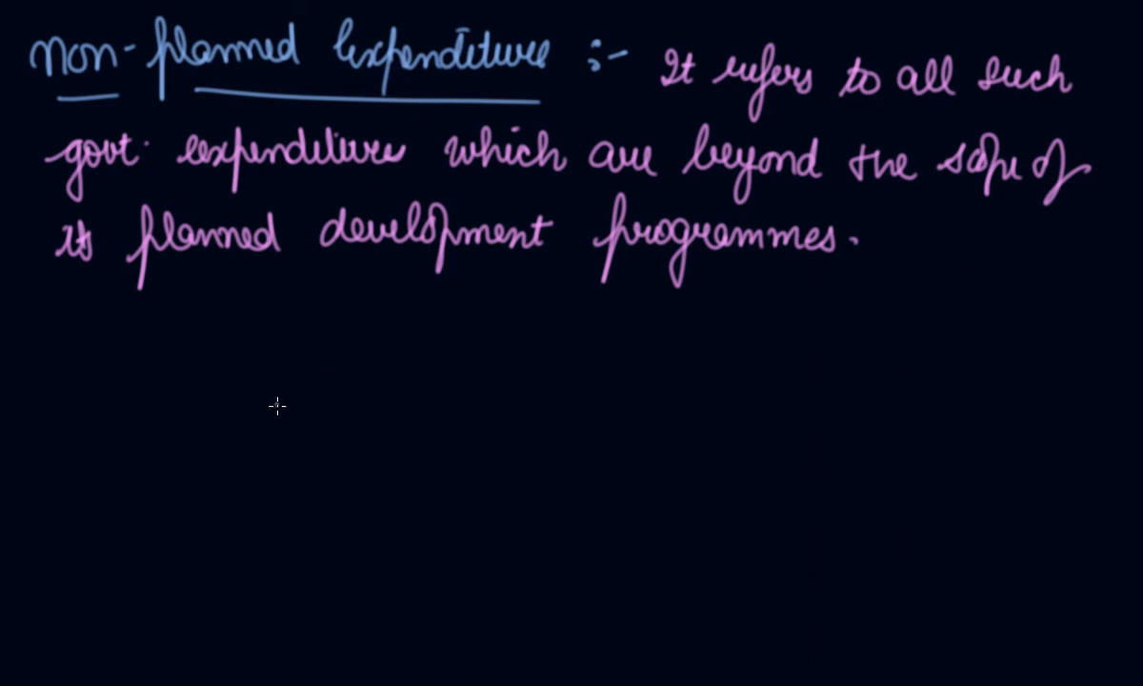
pyautogui.moveTo(344, 320)
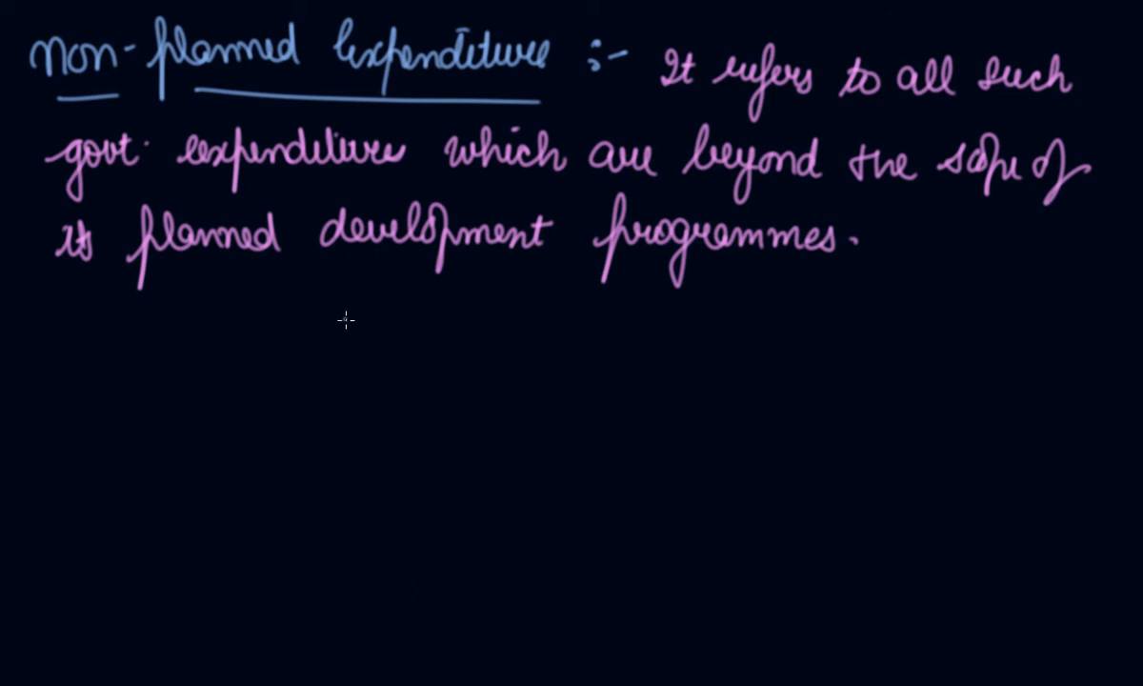
pyautogui.moveTo(328, 336)
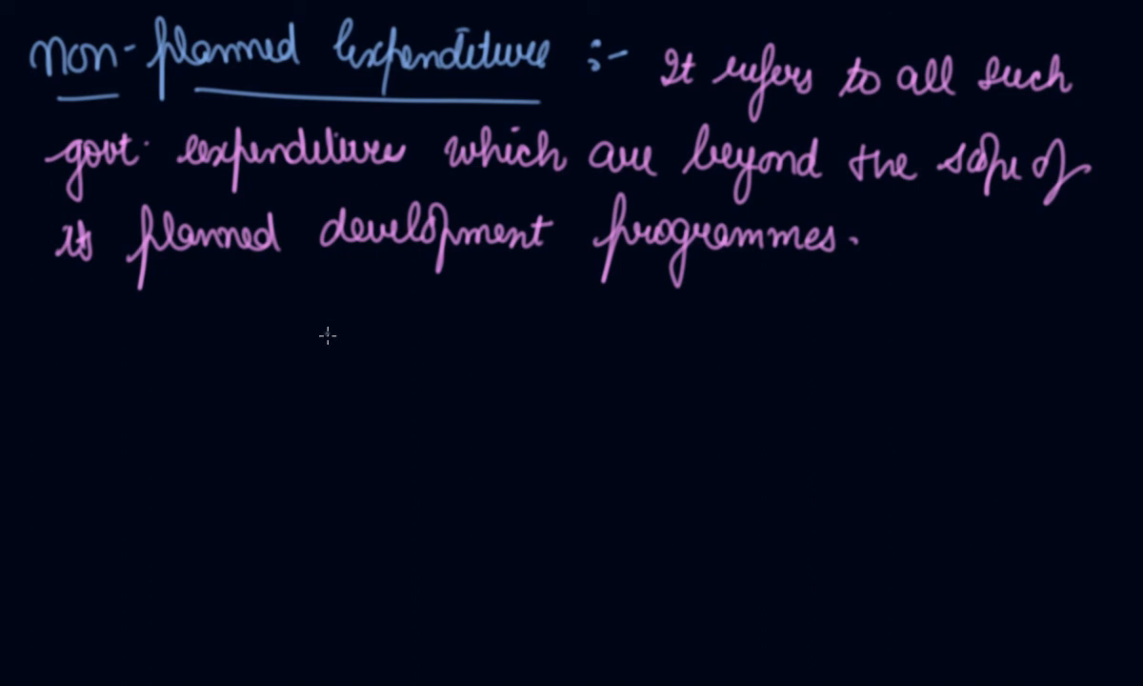
pyautogui.moveTo(301, 333)
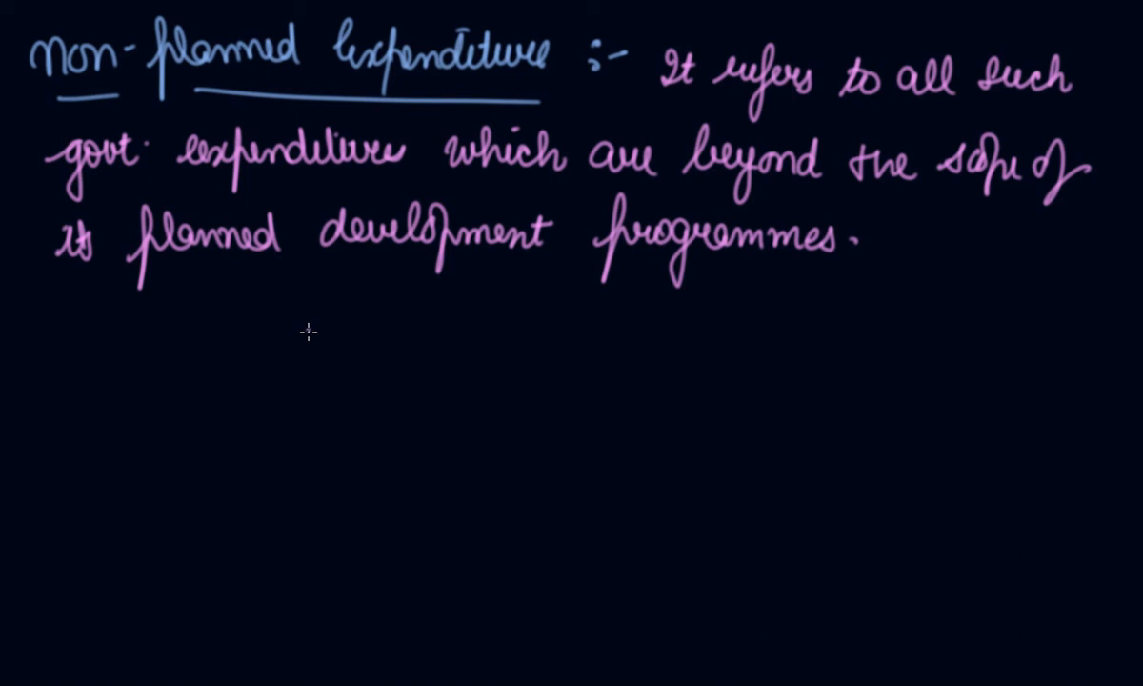
pyautogui.moveTo(346, 341)
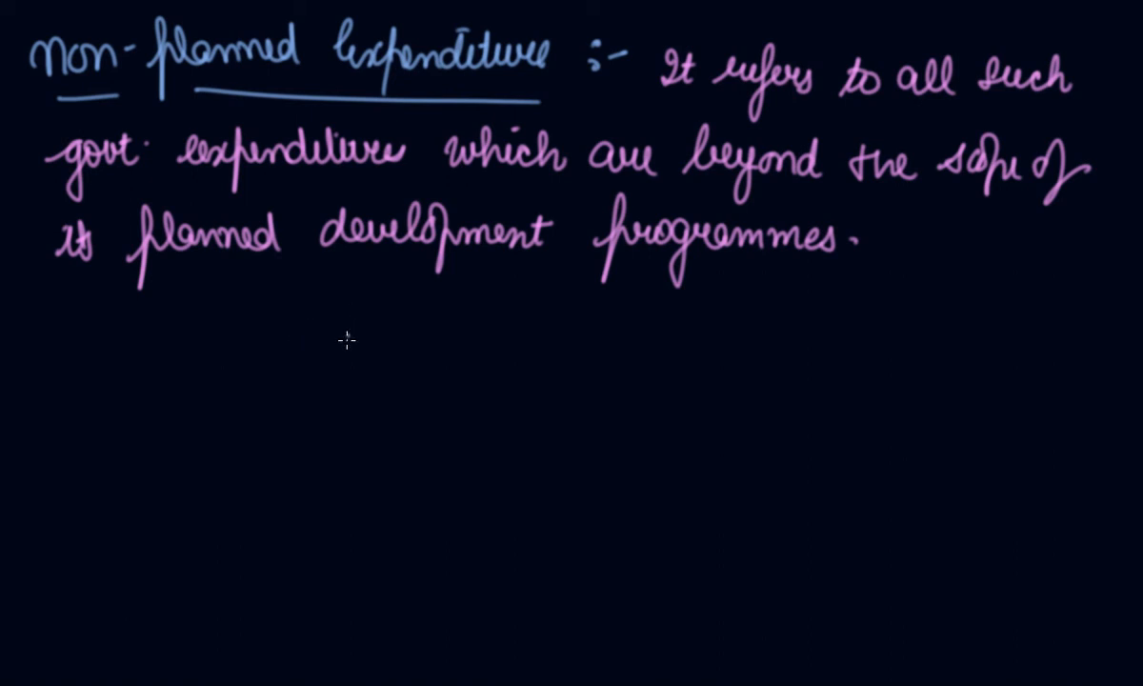
pyautogui.moveTo(297, 398)
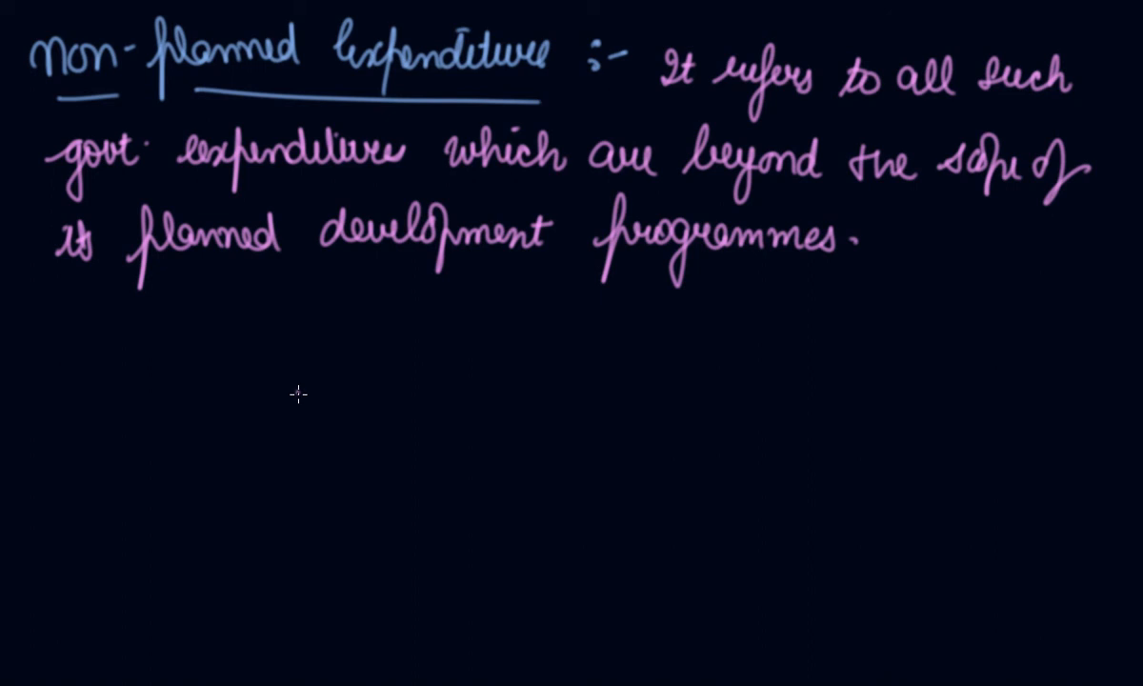